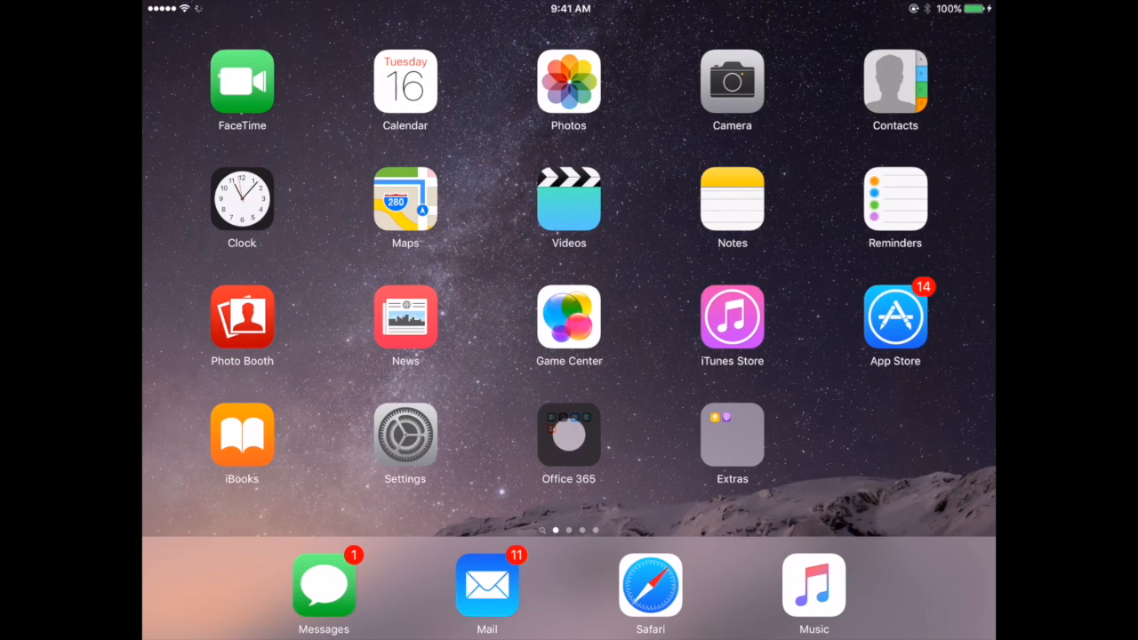
- Launch Settings from the Home Screen, arriving at the General page
click(406, 434)
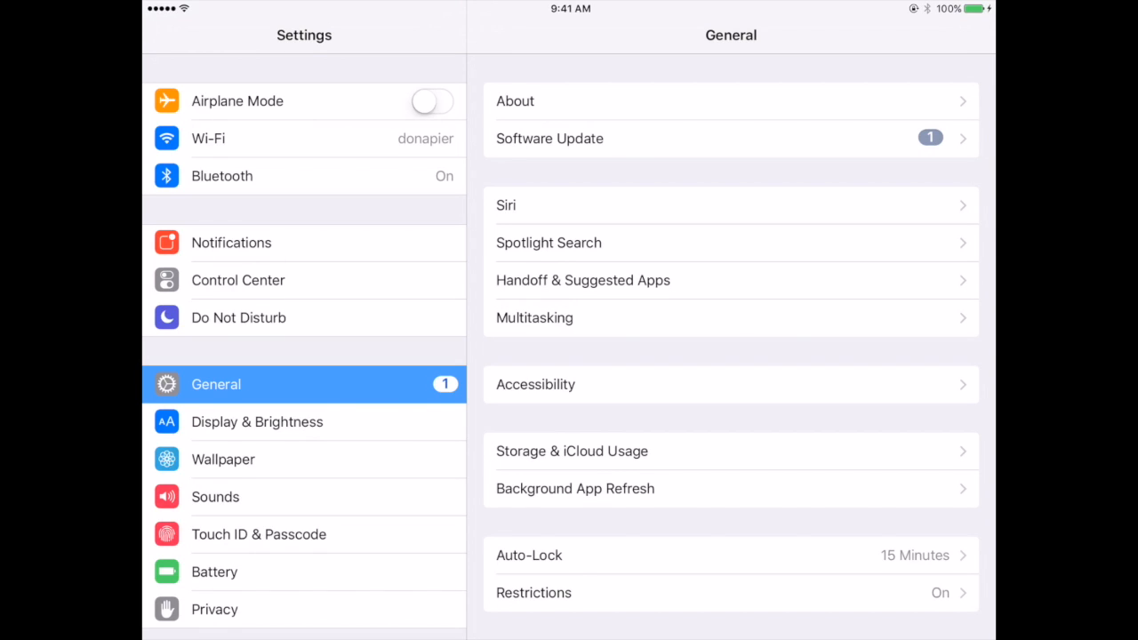
- Go into iCloud and its Backup page, showing iCloud Backup on and last backup Never
scroll(down, 3)
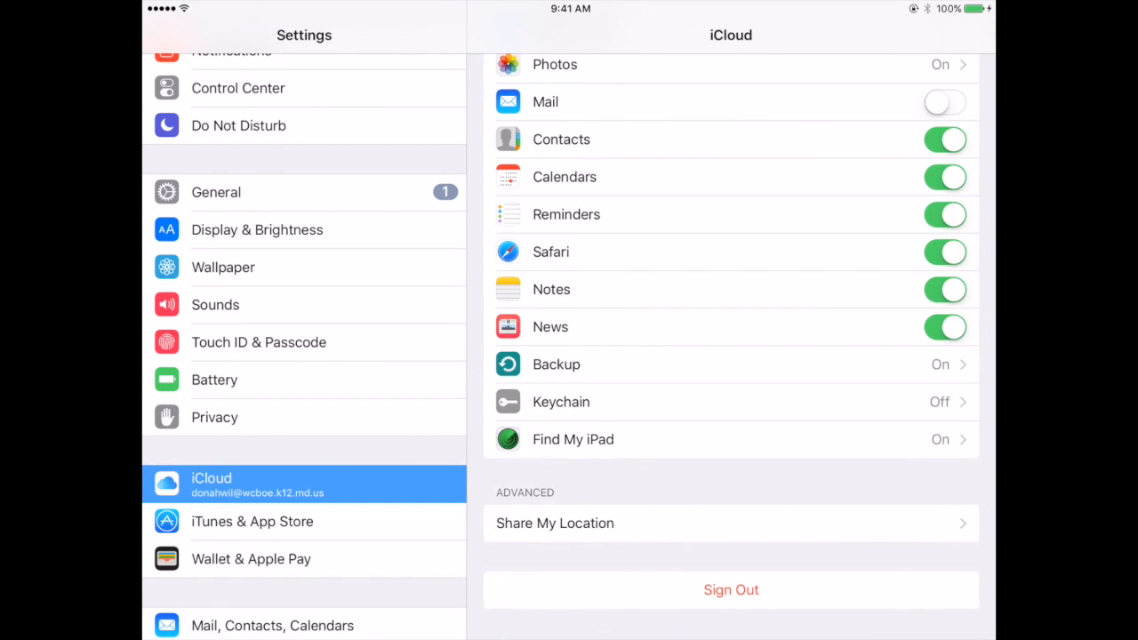
click(731, 364)
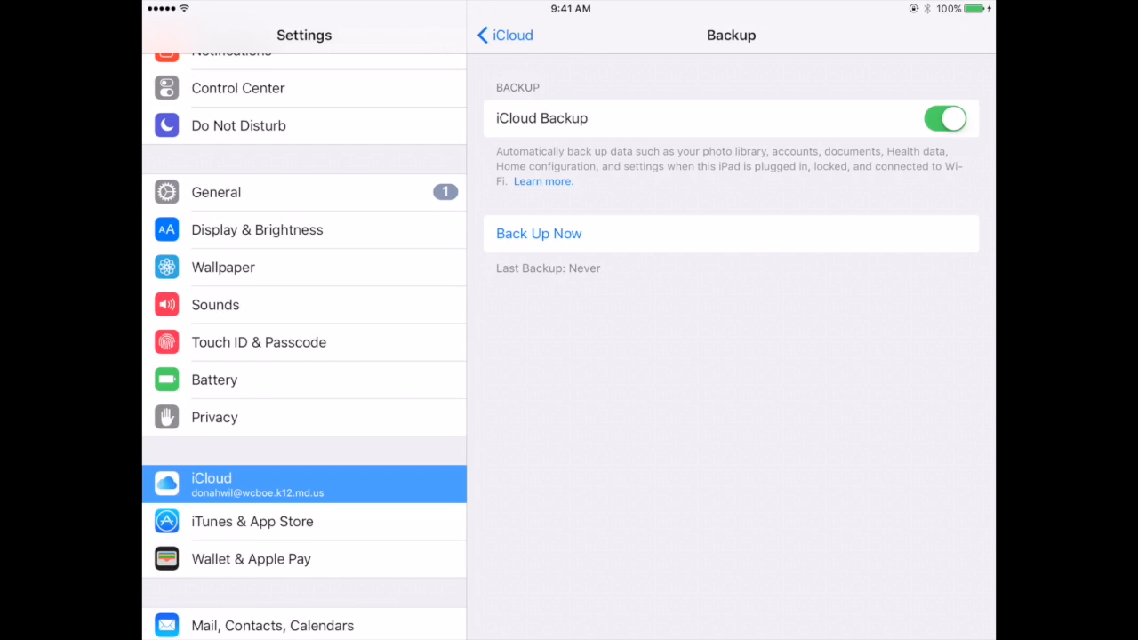
- Go back from Backup to the main iCloud list of syncing apps
click(505, 36)
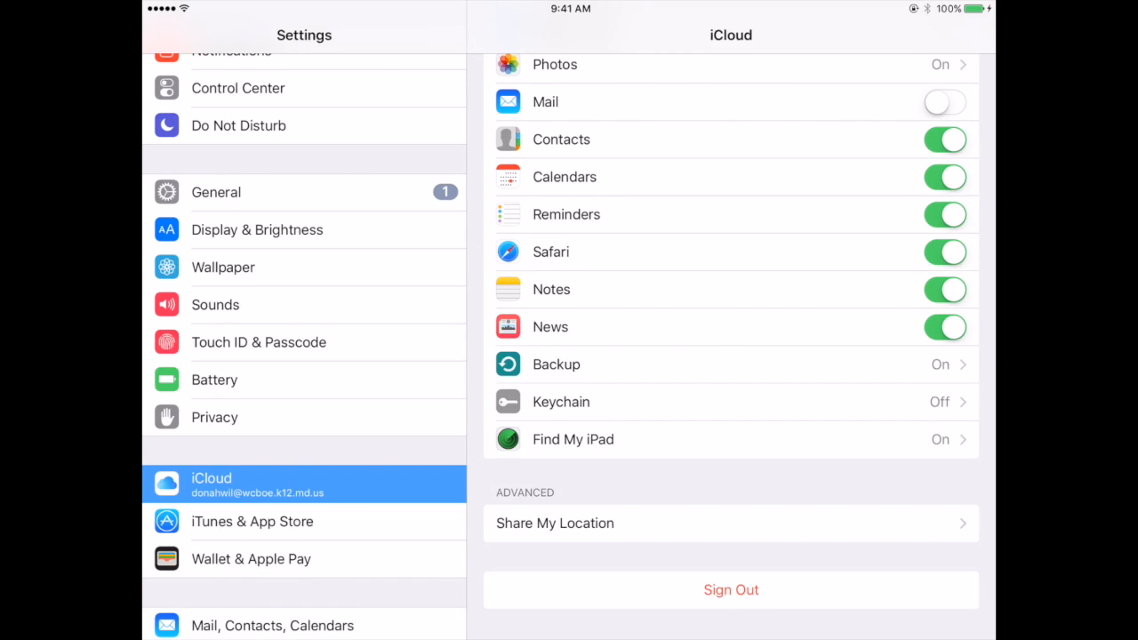
- Return to the Home Screen and launch Google Drive to the My Drive folder list
key(home)
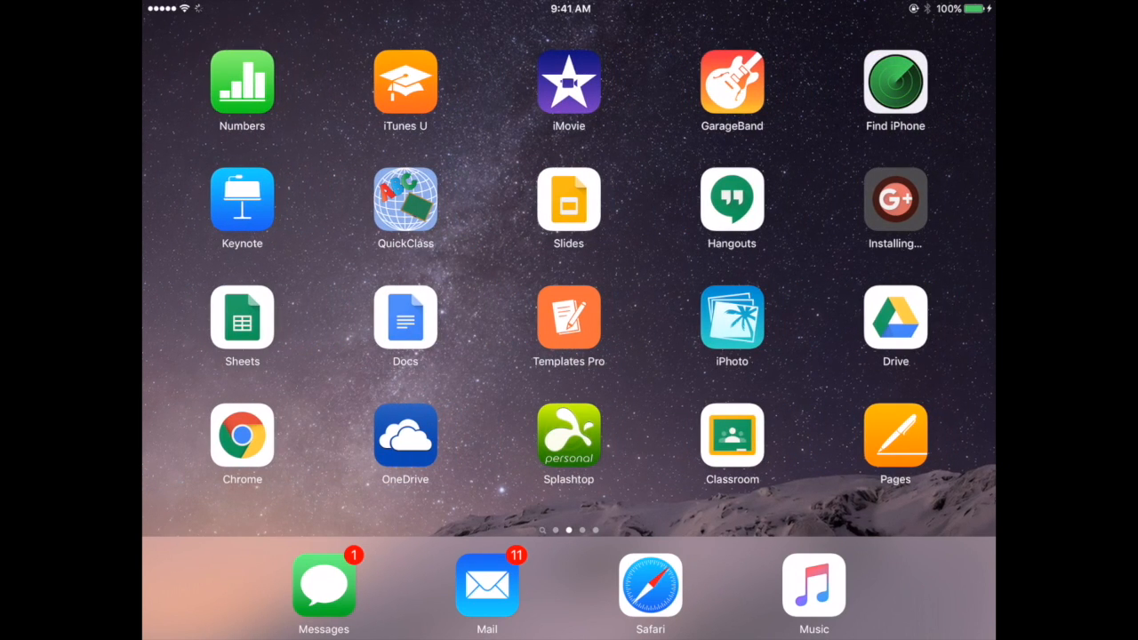
click(895, 316)
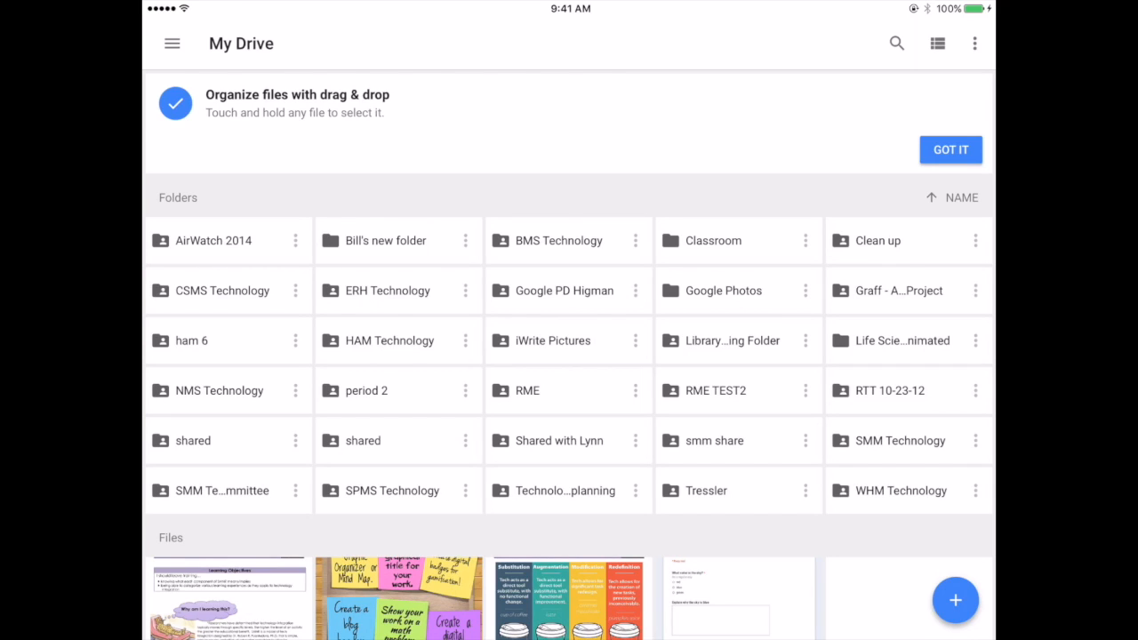
- Use the blue plus button to show upload choices and pick Photos and Videos
click(954, 600)
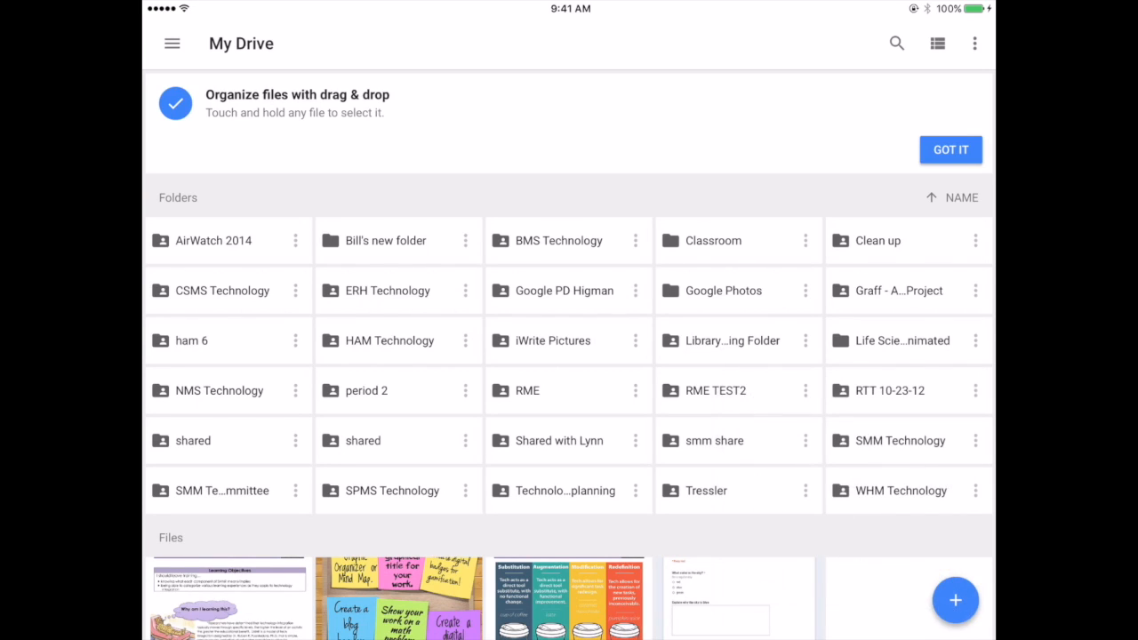
click(955, 601)
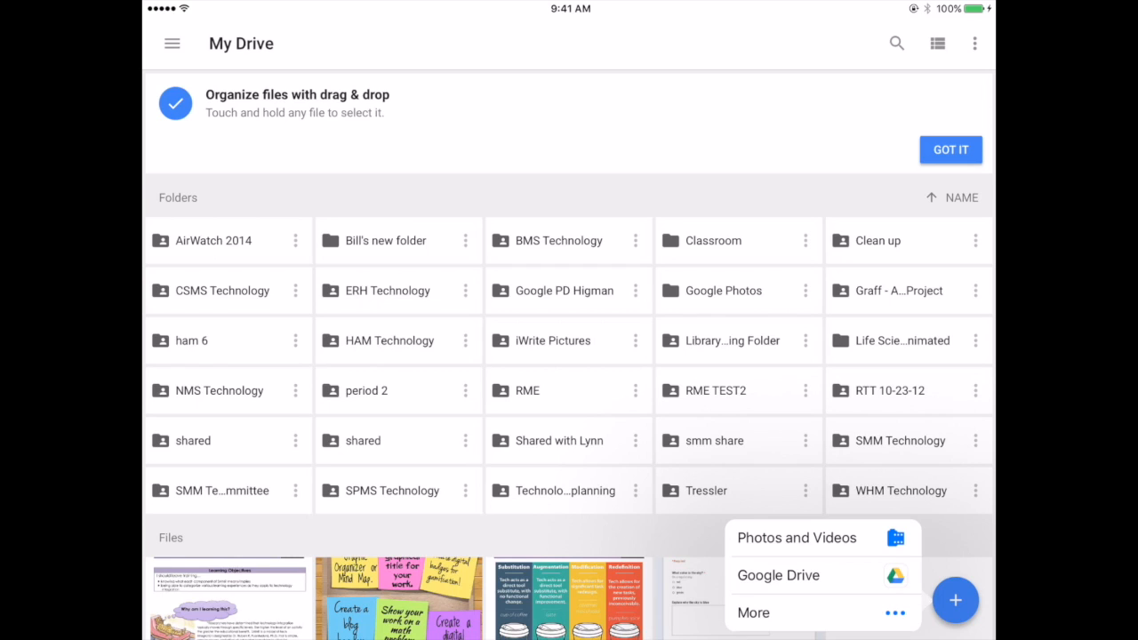
click(797, 537)
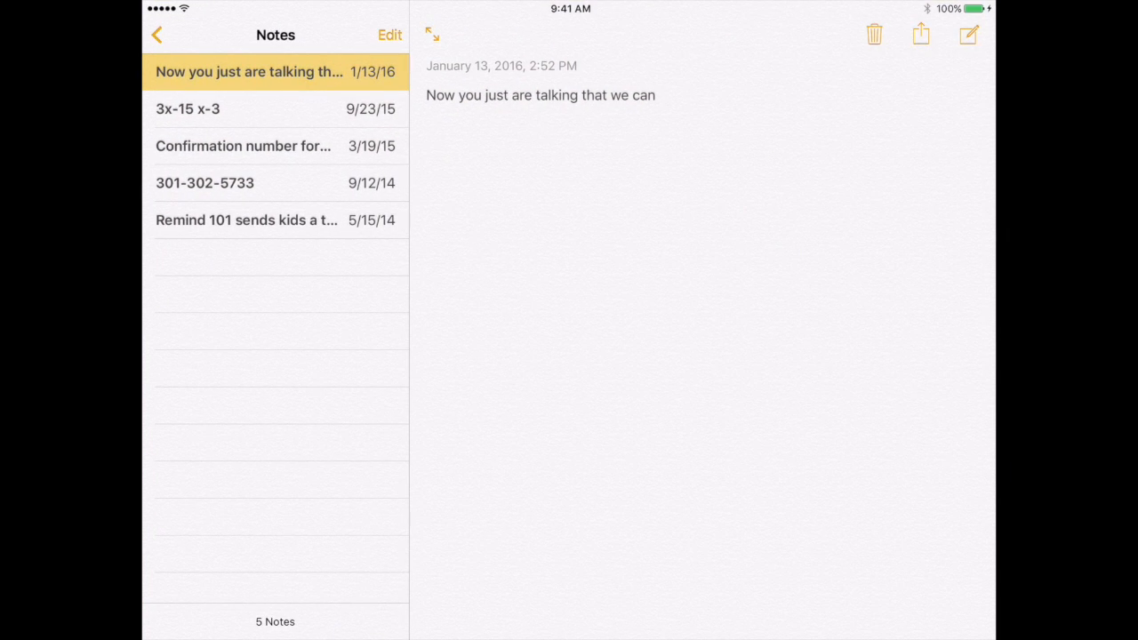
- Bring up the note's share sheet and browse its export options
click(921, 33)
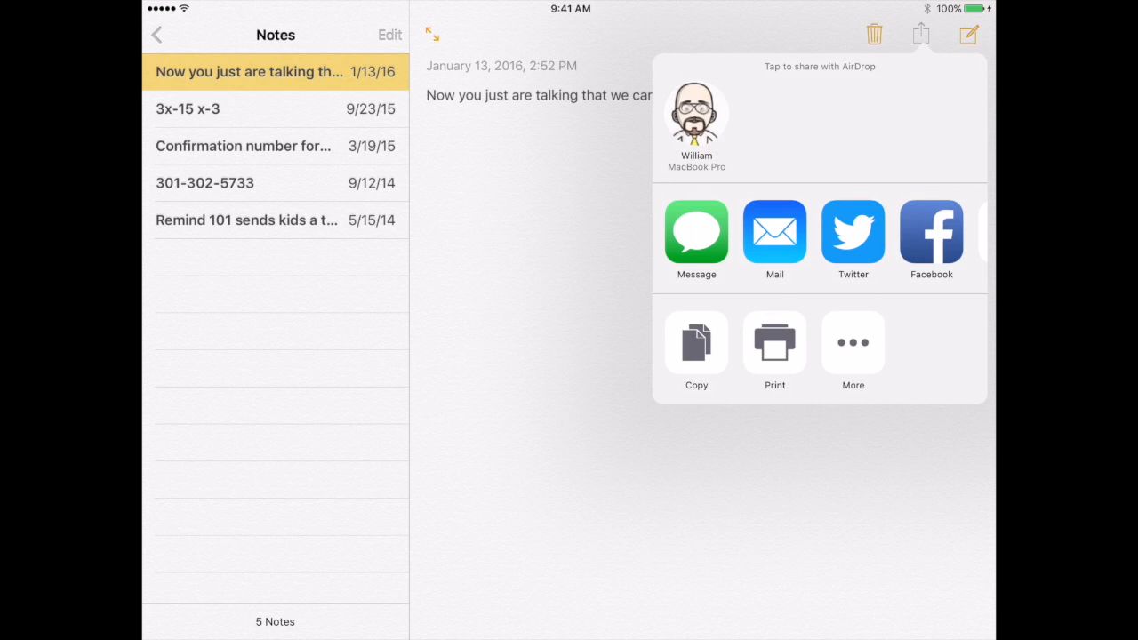
scroll(left, 3)
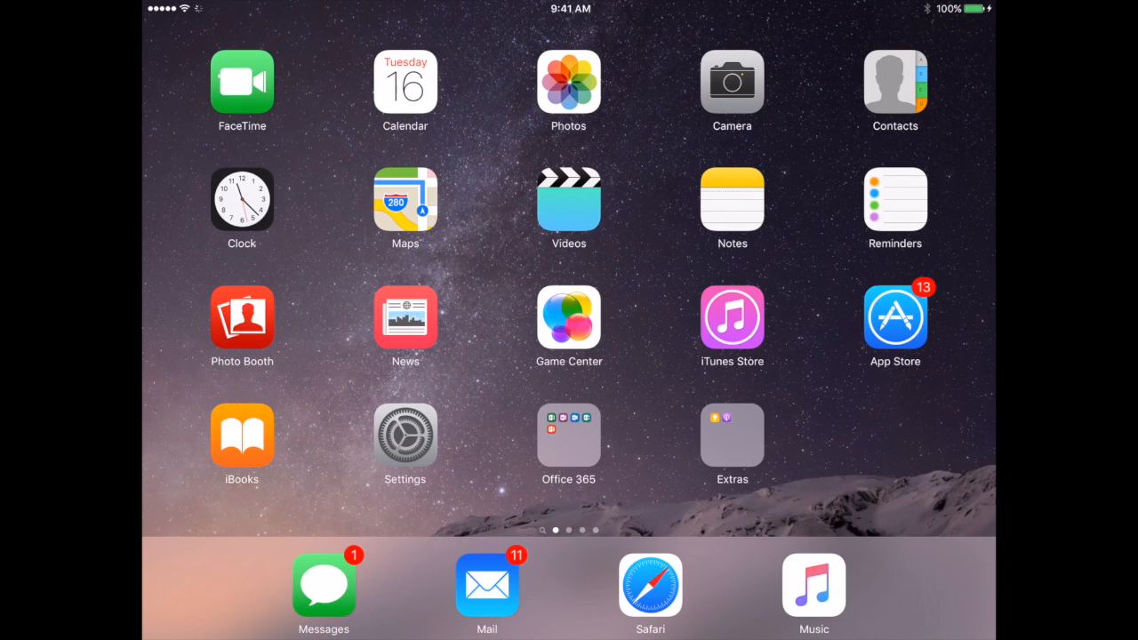
- Swipe across the Home Screen pages and launch Pages to its document library
scroll(left, 3)
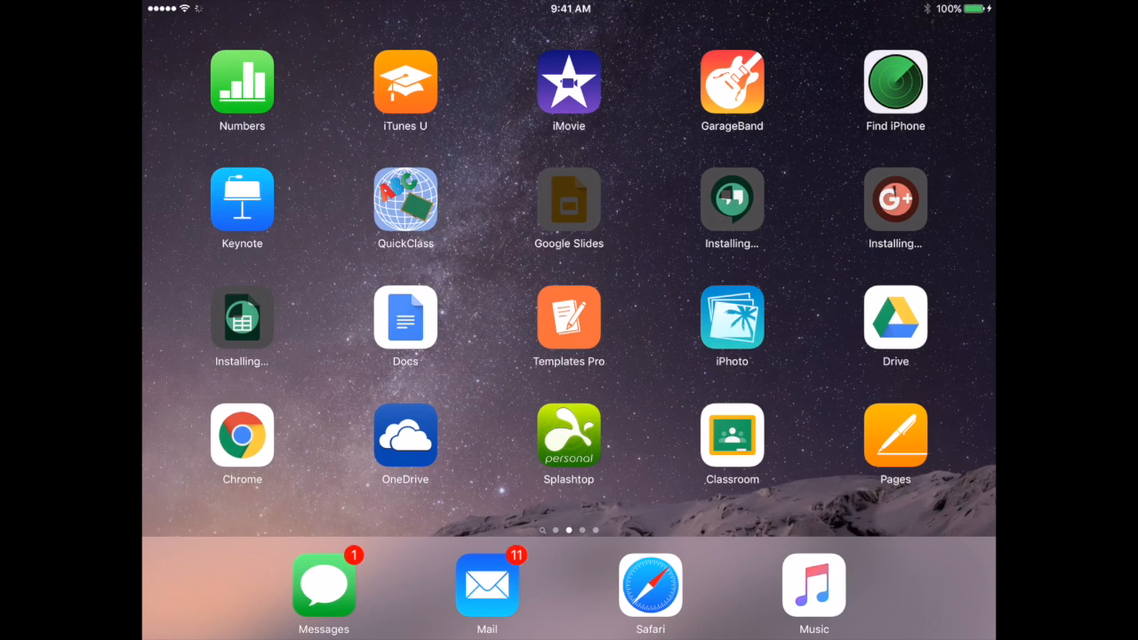
scroll(left, 3)
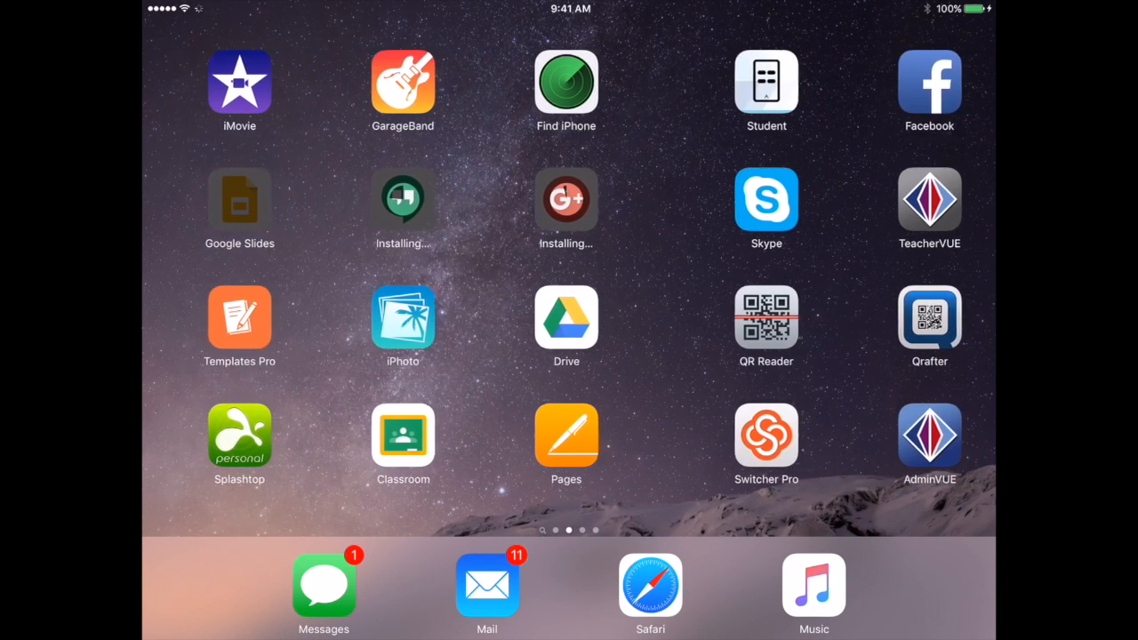
scroll(left, 3)
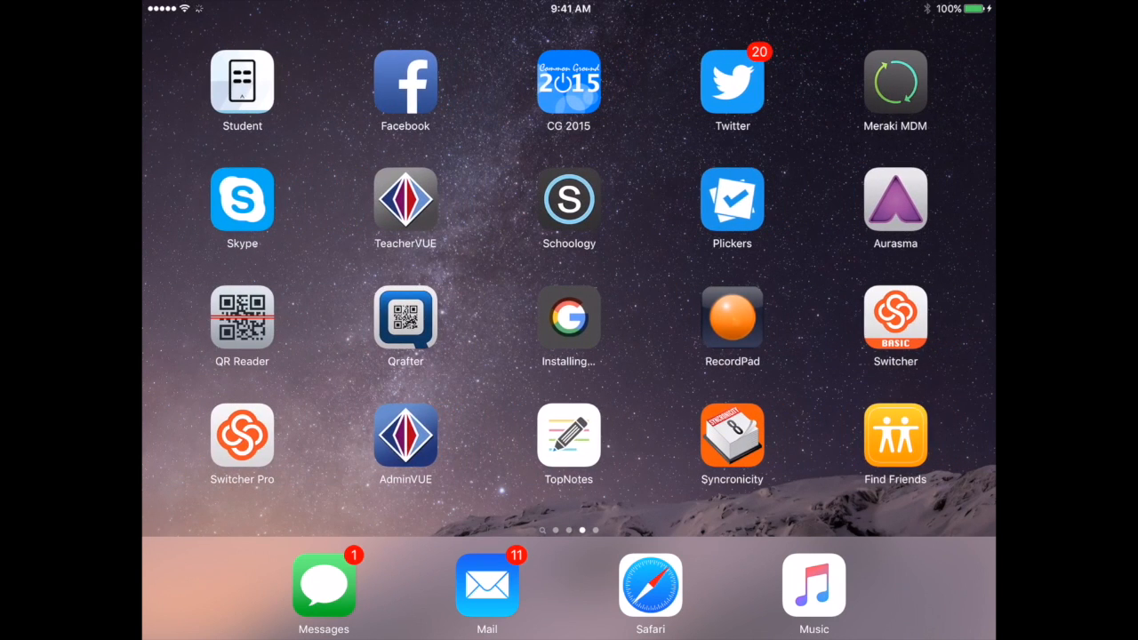
scroll(left, 3)
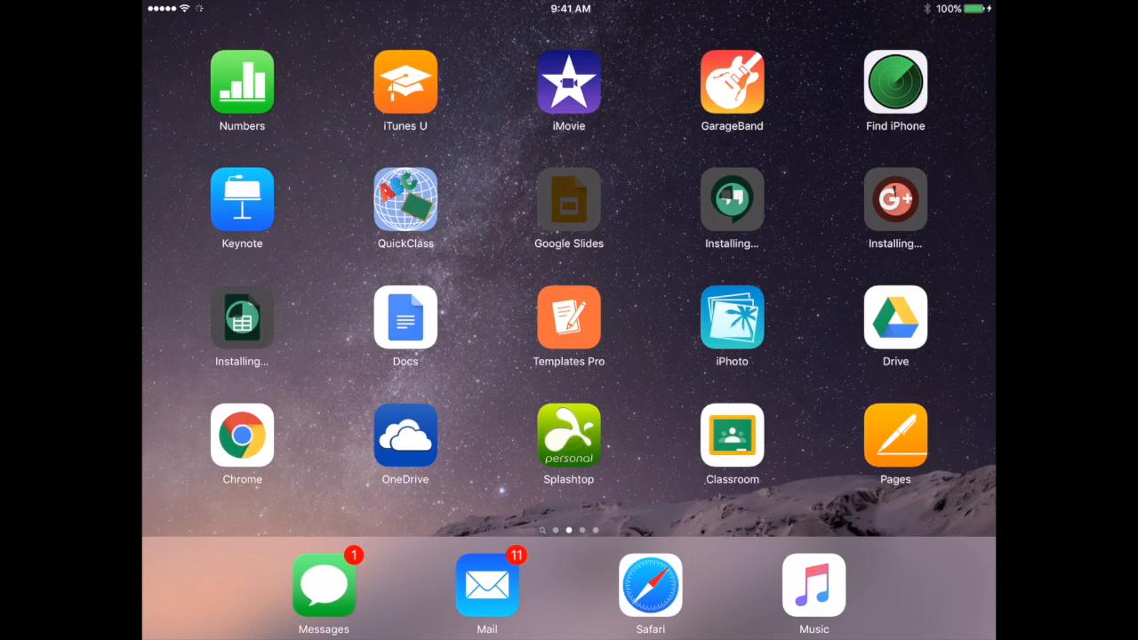
click(894, 434)
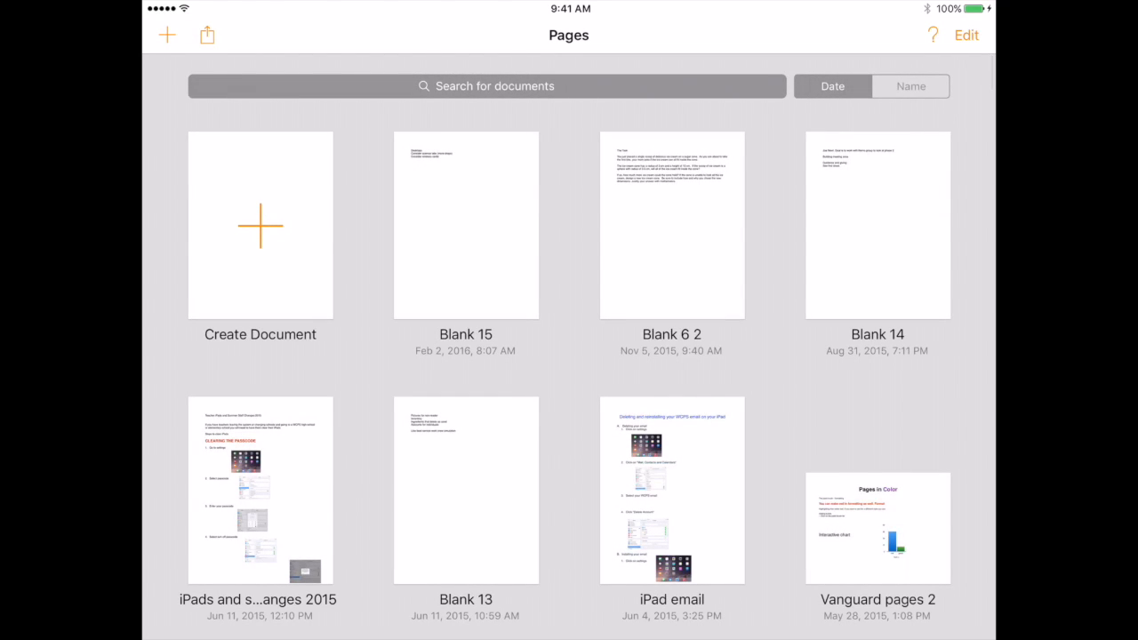
- View the 'iPads and staff changes 2015' document's share sheet and then its wrench Tools list
click(259, 491)
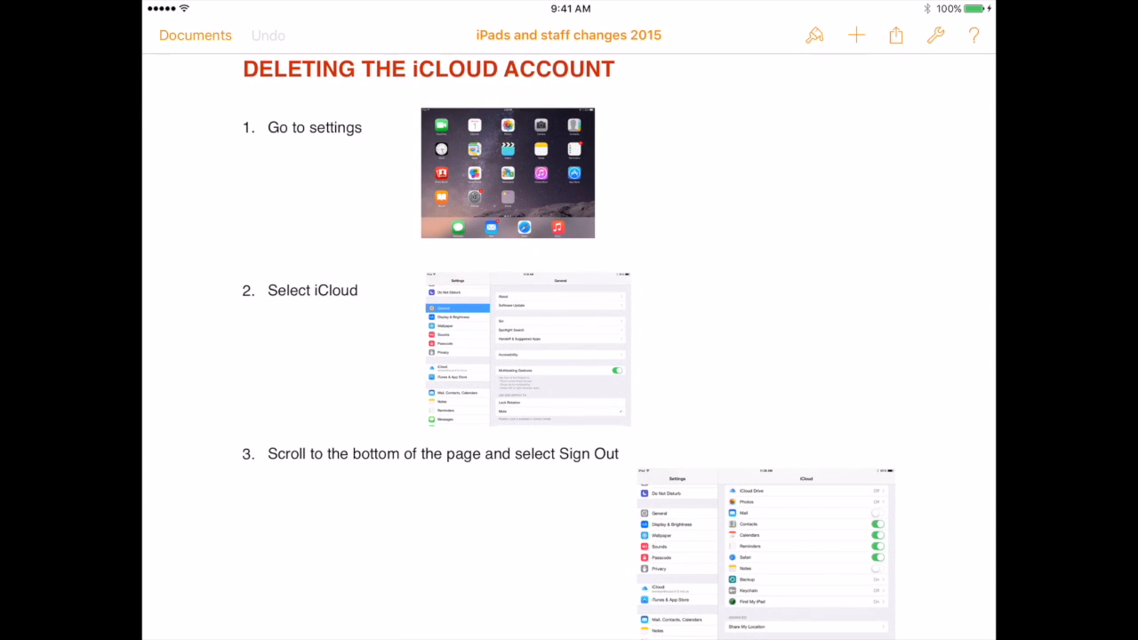
click(896, 35)
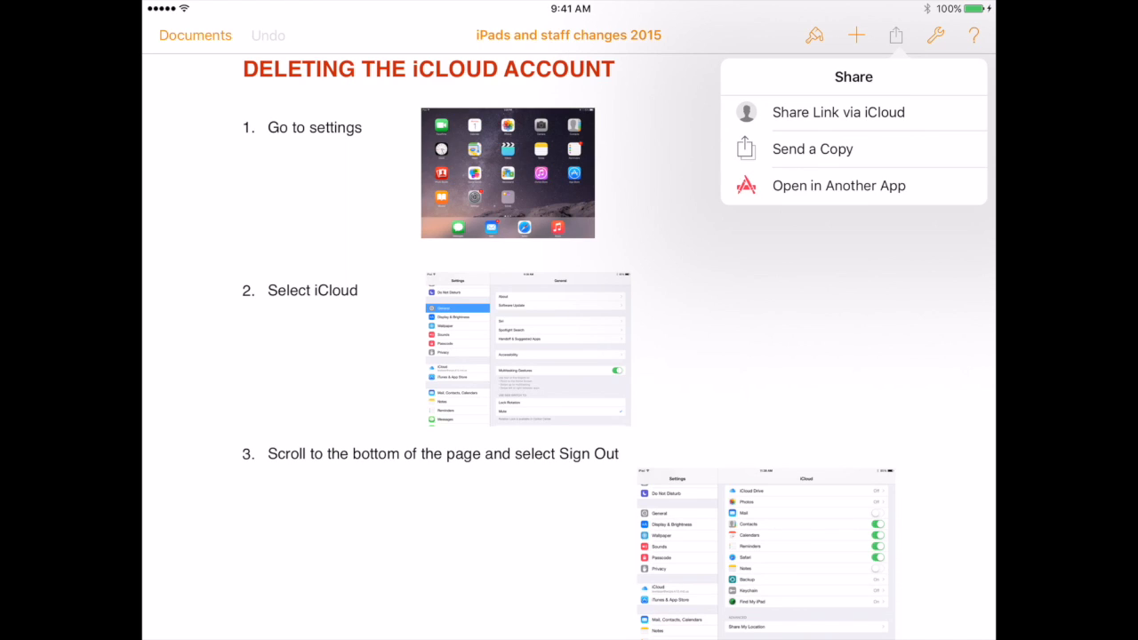
click(935, 36)
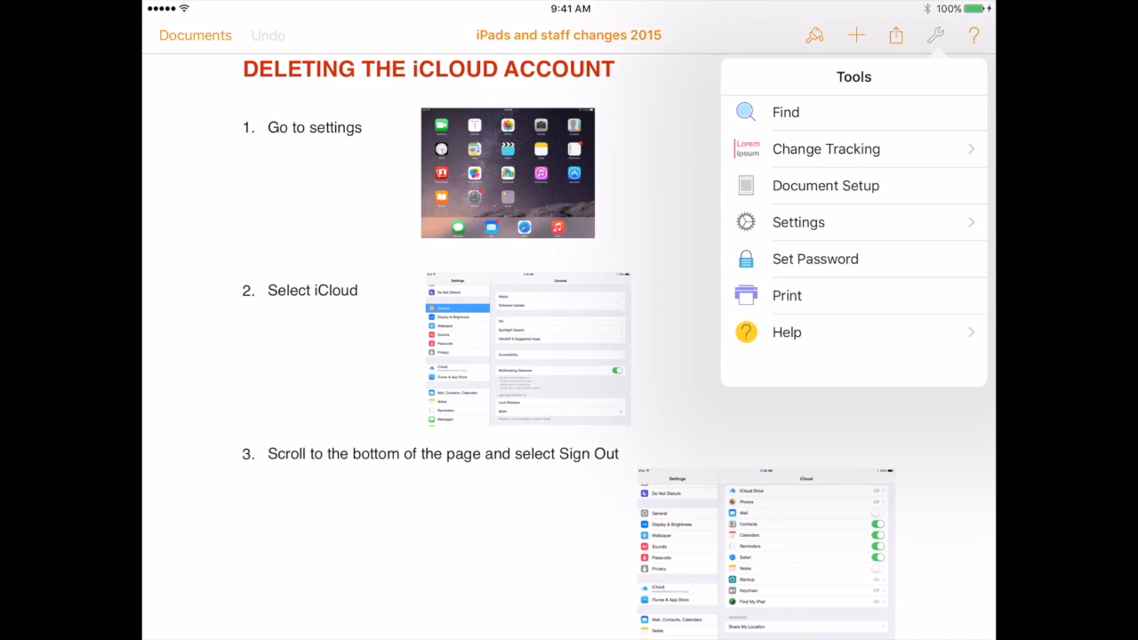